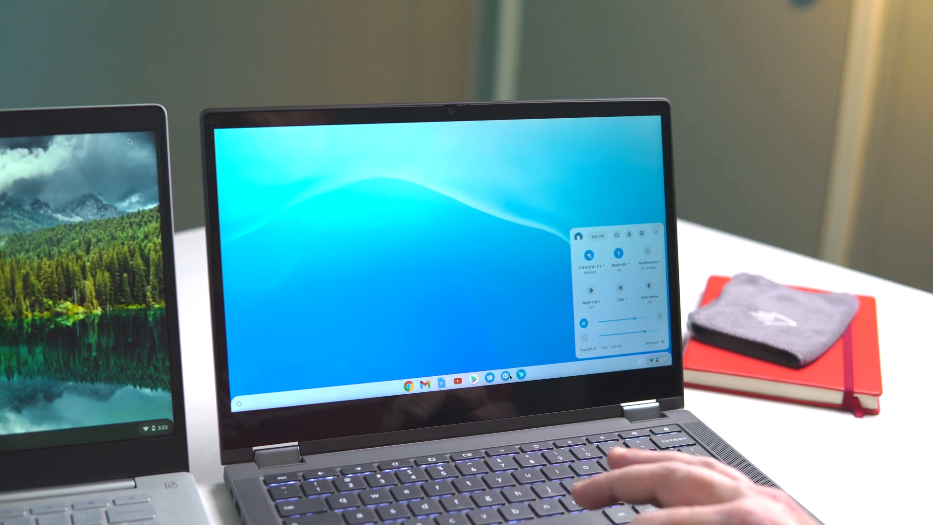
Scroll the dark Settings page, then minimize the window to reveal the wallpaper desktop
click(644, 234)
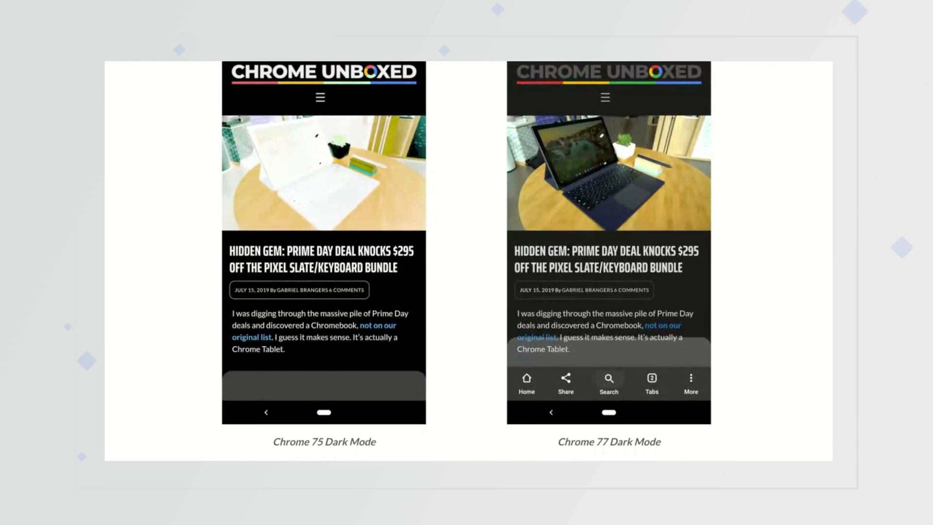
scroll(down, 3)
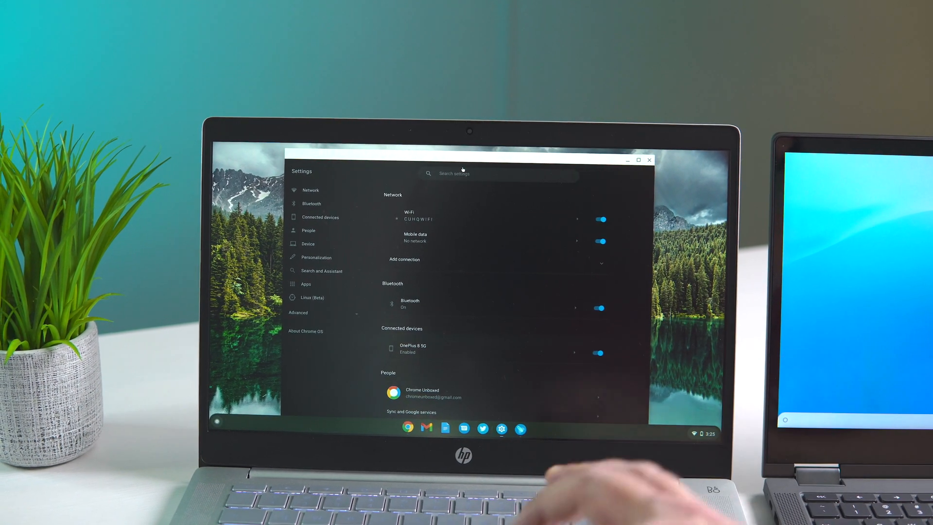
scroll(down, 3)
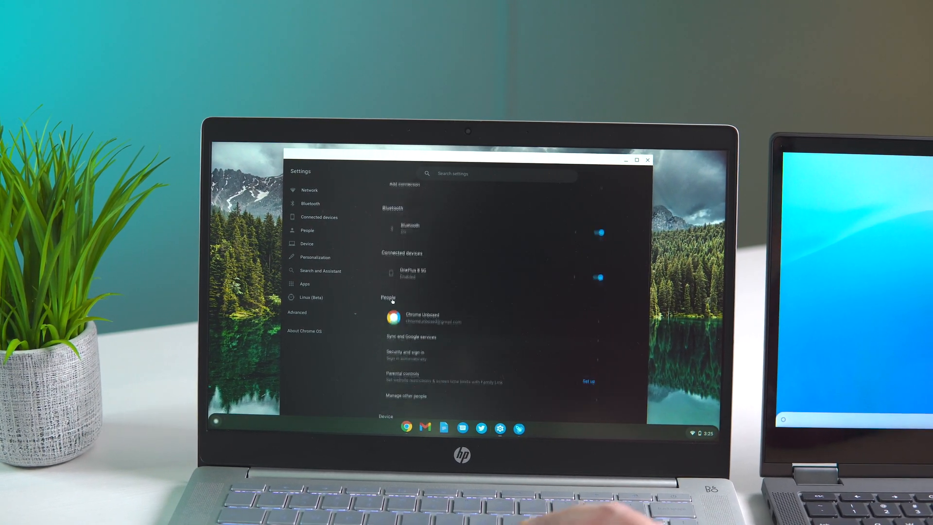
scroll(down, 3)
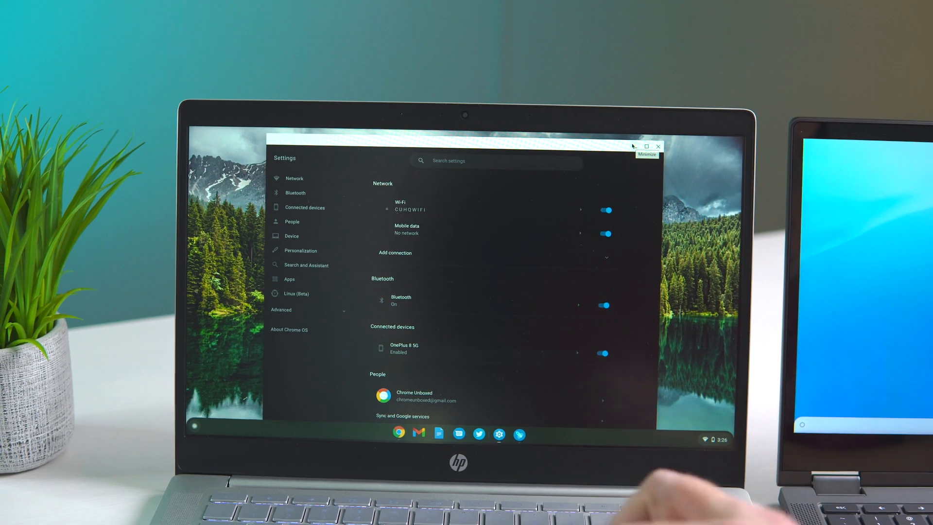
click(633, 147)
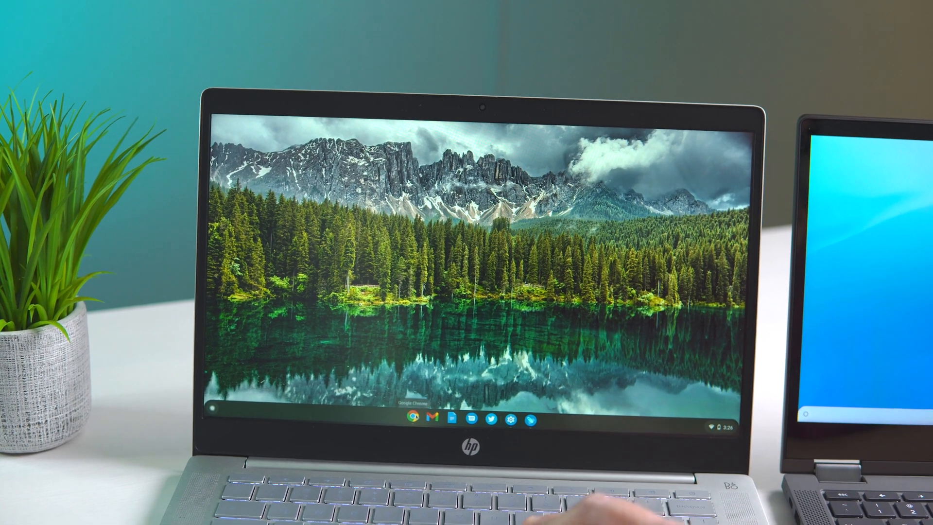
Launch Chrome from the shelf and browse the dark-rendered chromeunboxed.com page
click(408, 432)
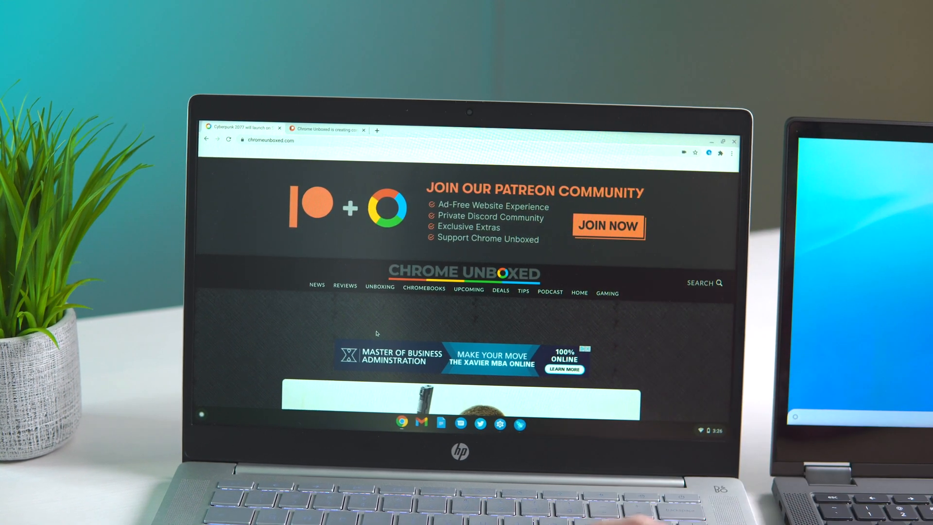
scroll(down, 3)
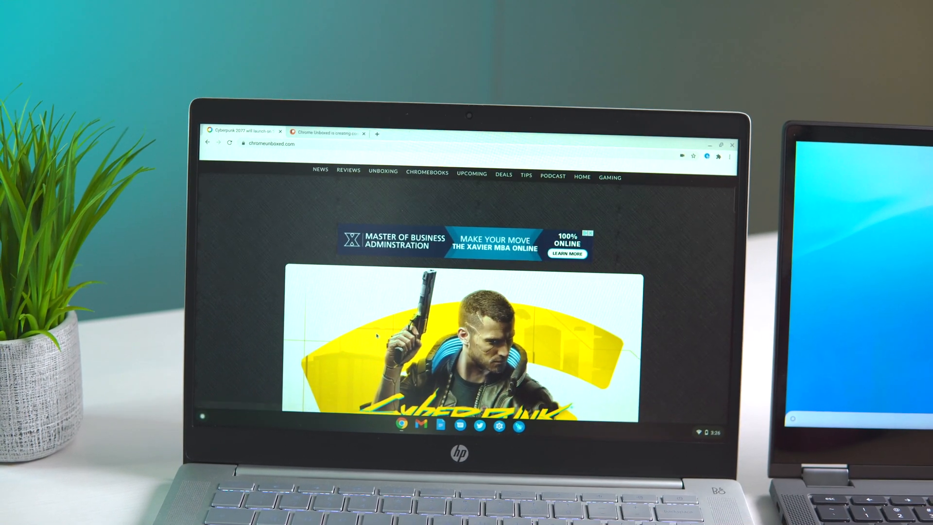
scroll(down, 3)
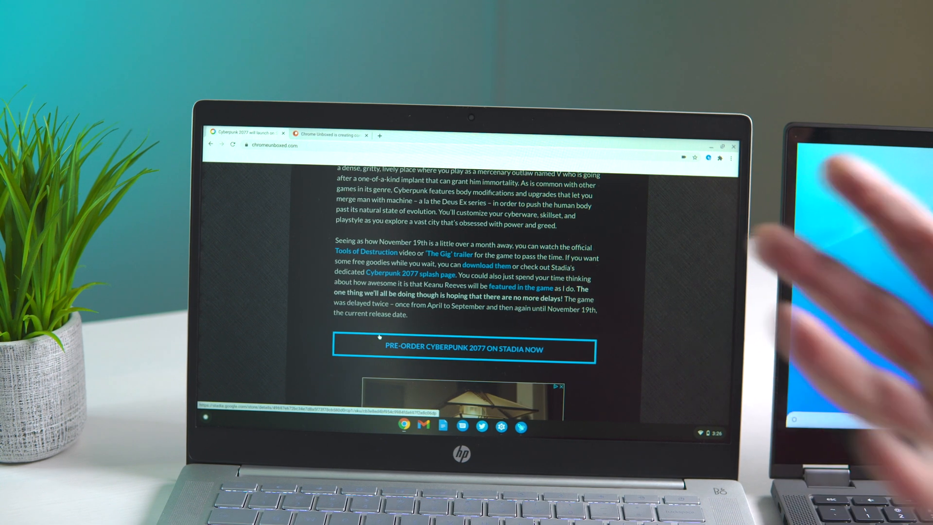
scroll(down, 3)
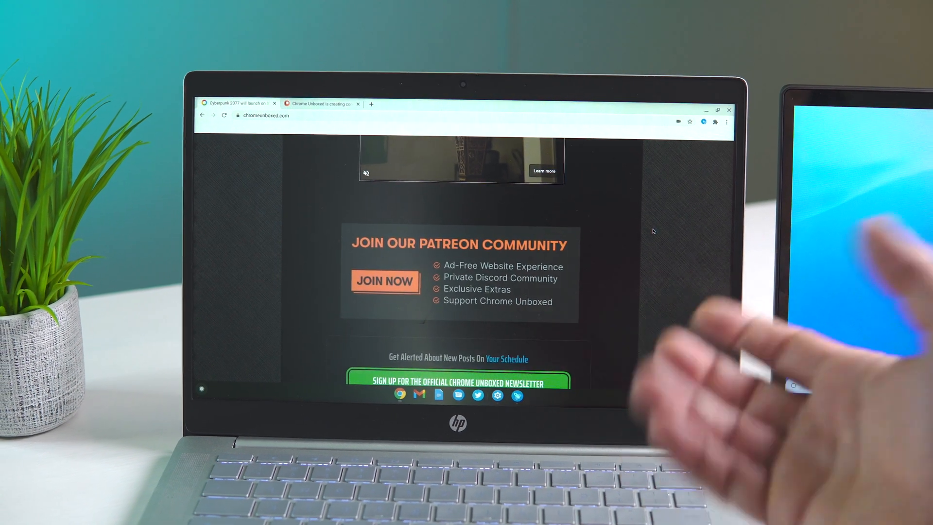
scroll(up, 3)
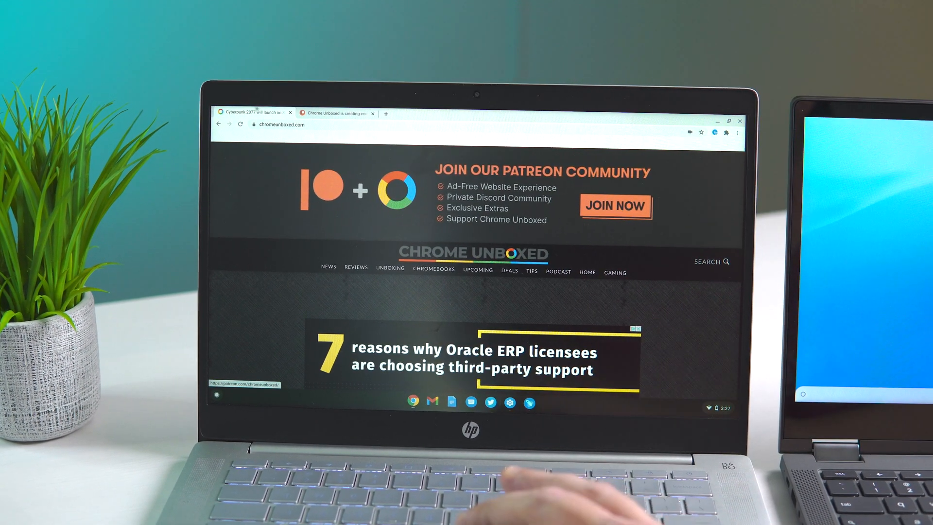
Follow the Patreon banner to the Chrome Unboxed creator page, also rendered dark
click(615, 206)
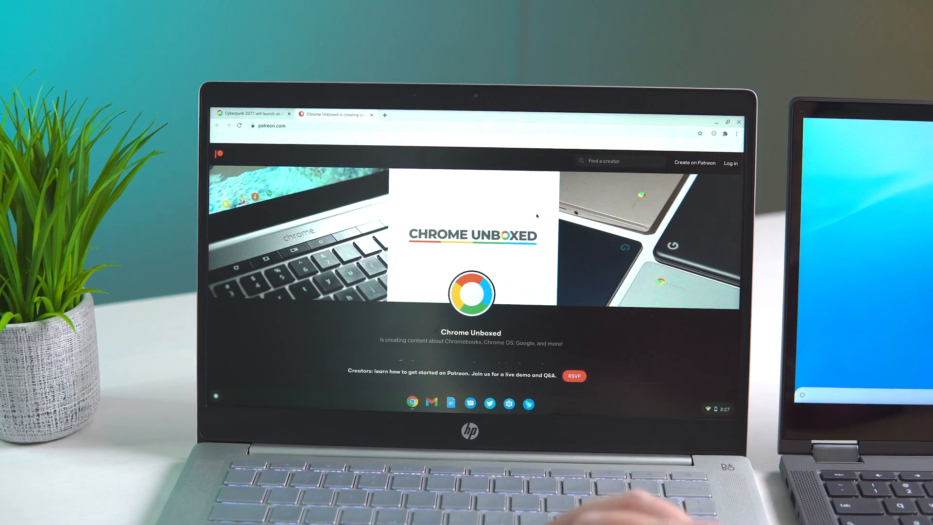
scroll(down, 3)
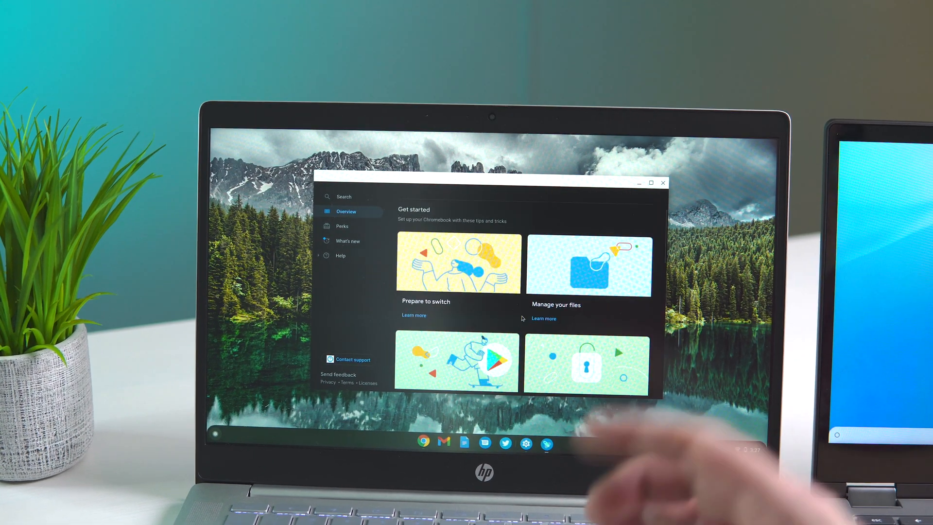
Scroll the dark-themed Explore help window before it is closed
scroll(down, 3)
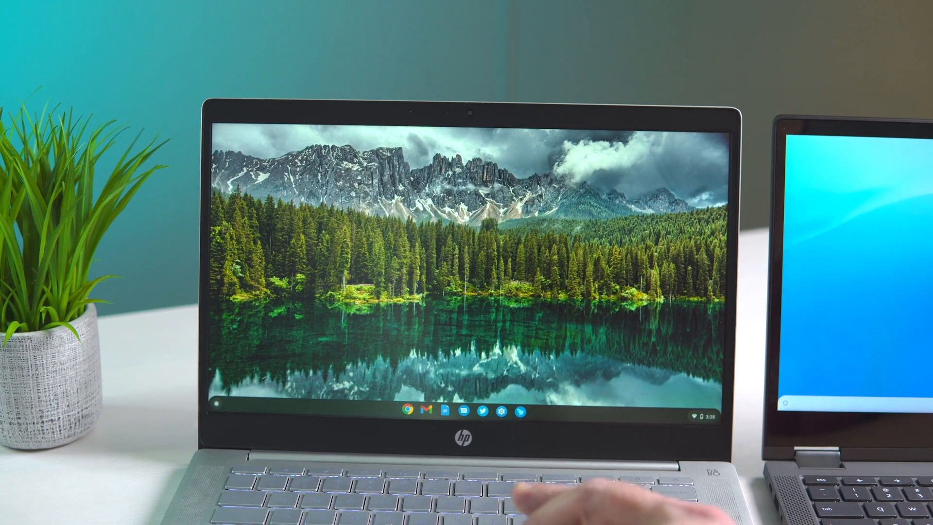
Open the dark launcher from the shelf showing search, suggested apps and recent files
click(702, 421)
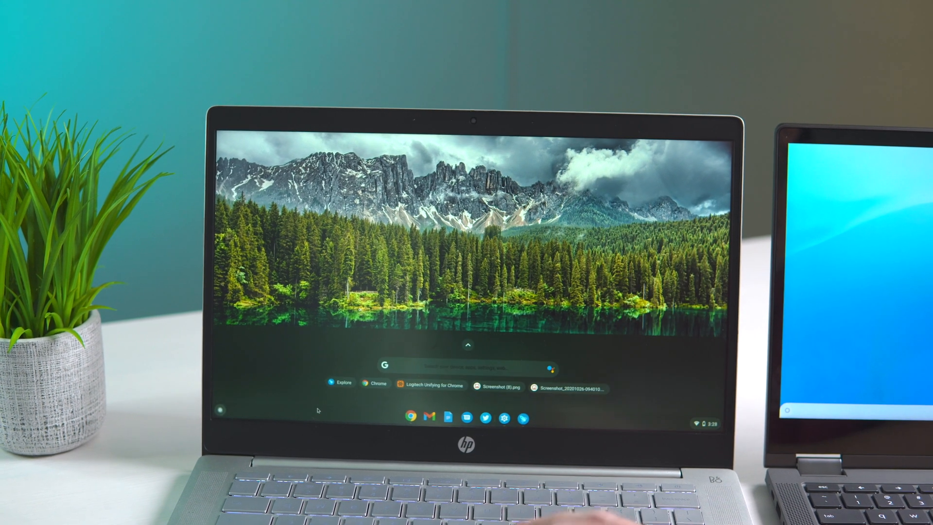
click(467, 345)
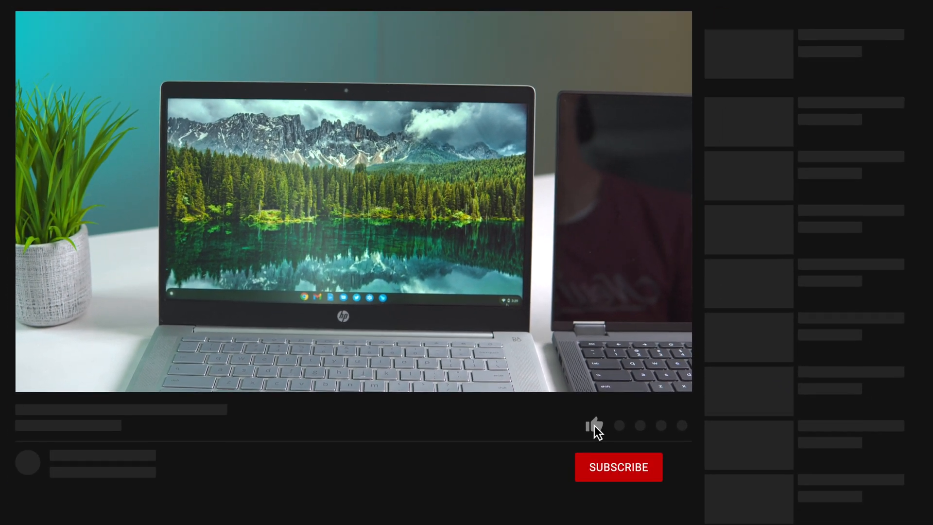
click(593, 426)
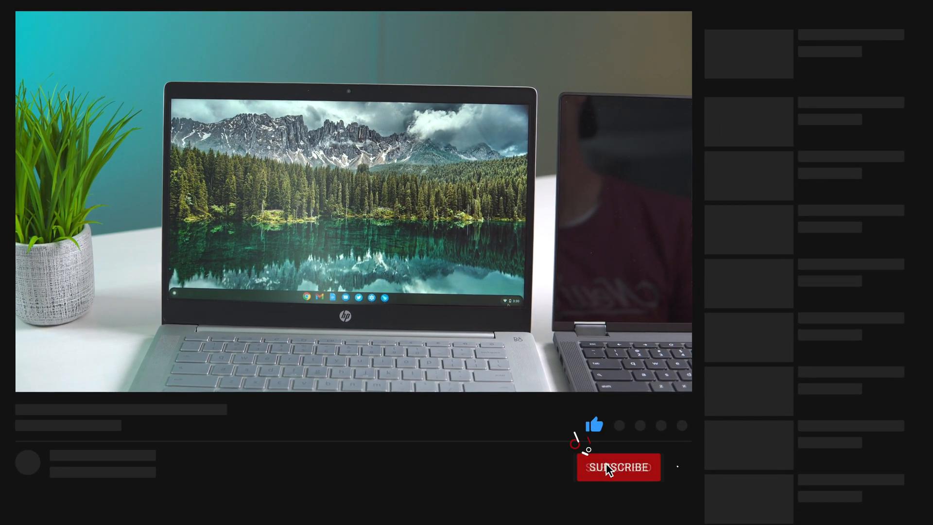
click(619, 467)
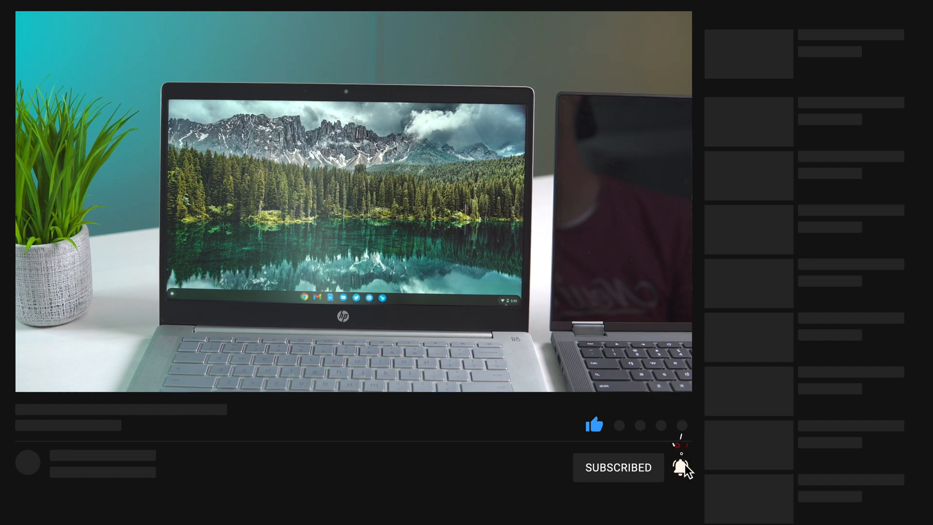